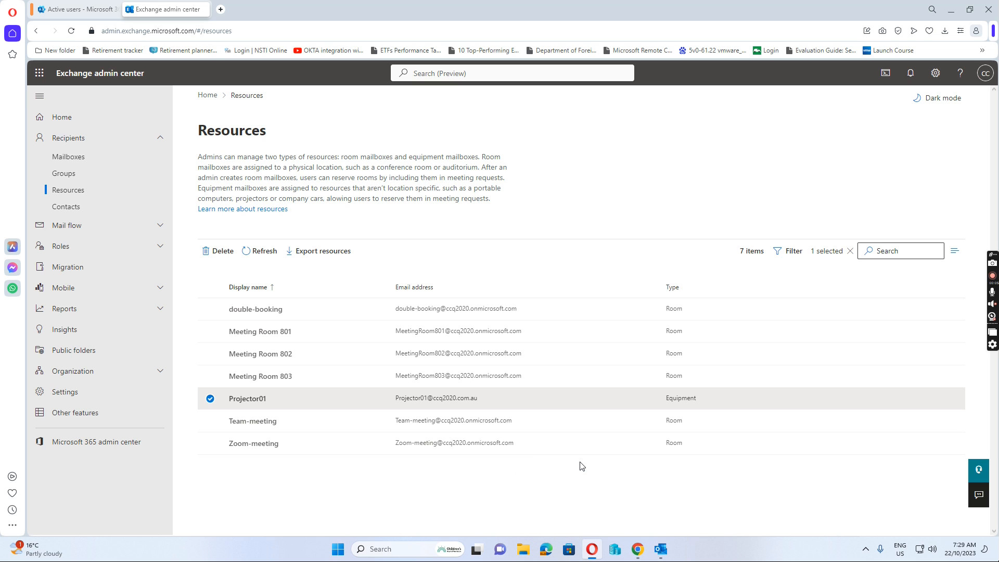
{"action": "mouse_move", "coordinate": [498, 191]}
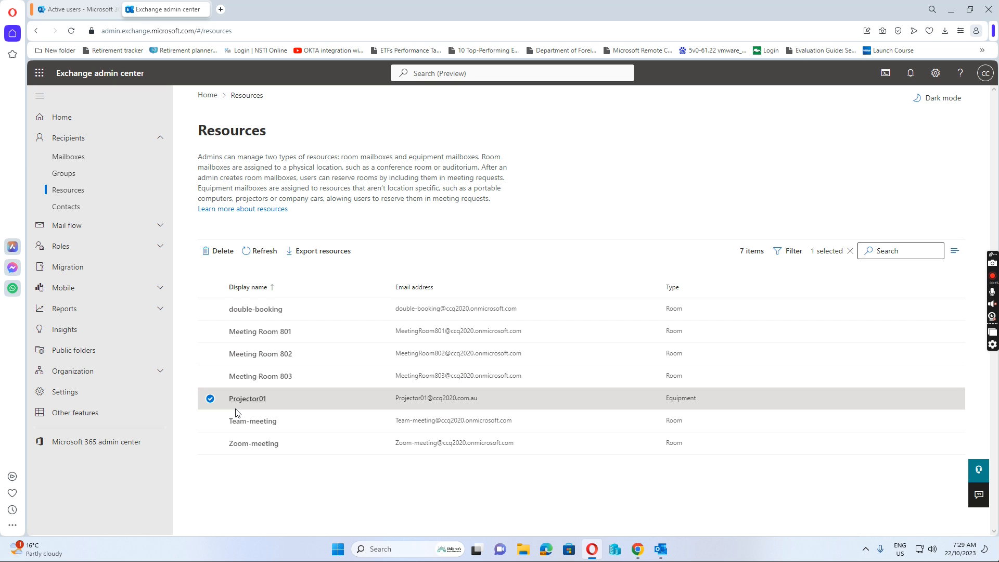
{"action": "mouse_move", "coordinate": [267, 394]}
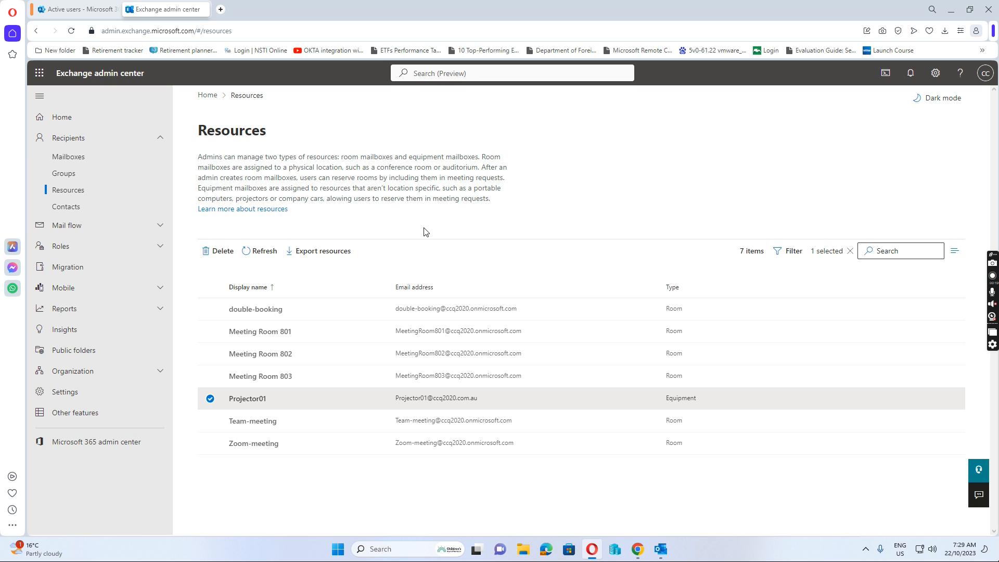
{"action": "mouse_move", "coordinate": [416, 229]}
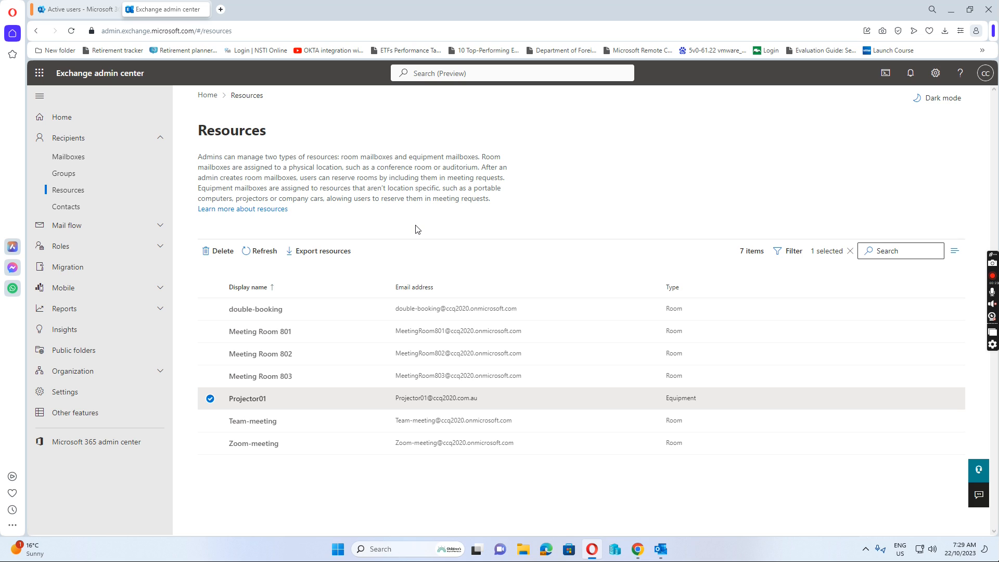
{"action": "mouse_move", "coordinate": [261, 354]}
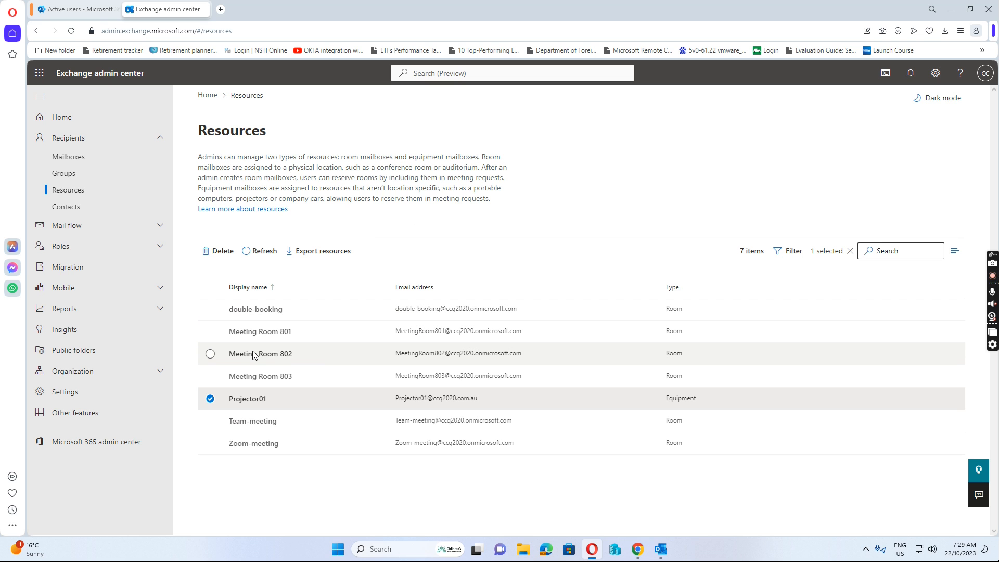
{"action": "mouse_move", "coordinate": [647, 221]}
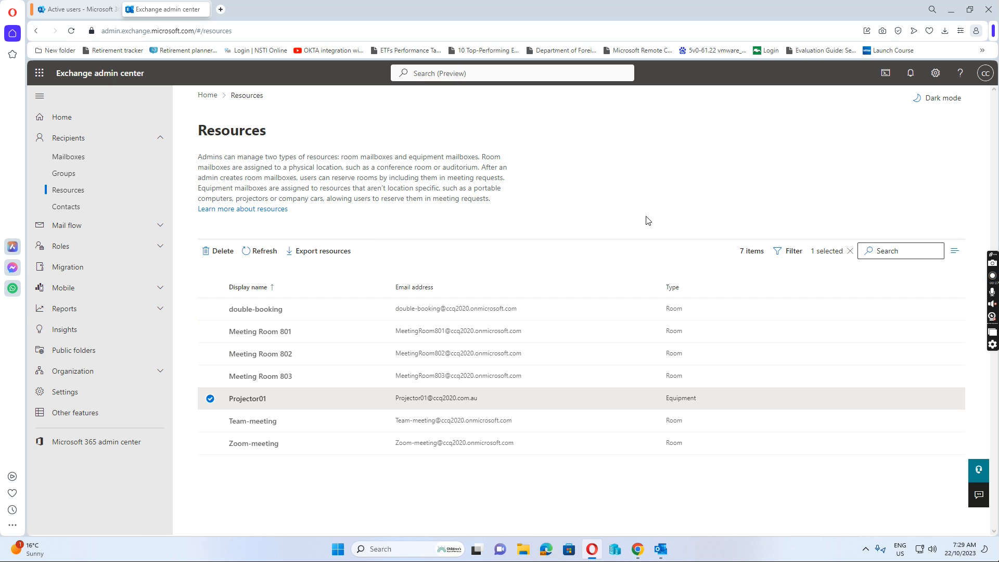
{"action": "mouse_move", "coordinate": [254, 361]}
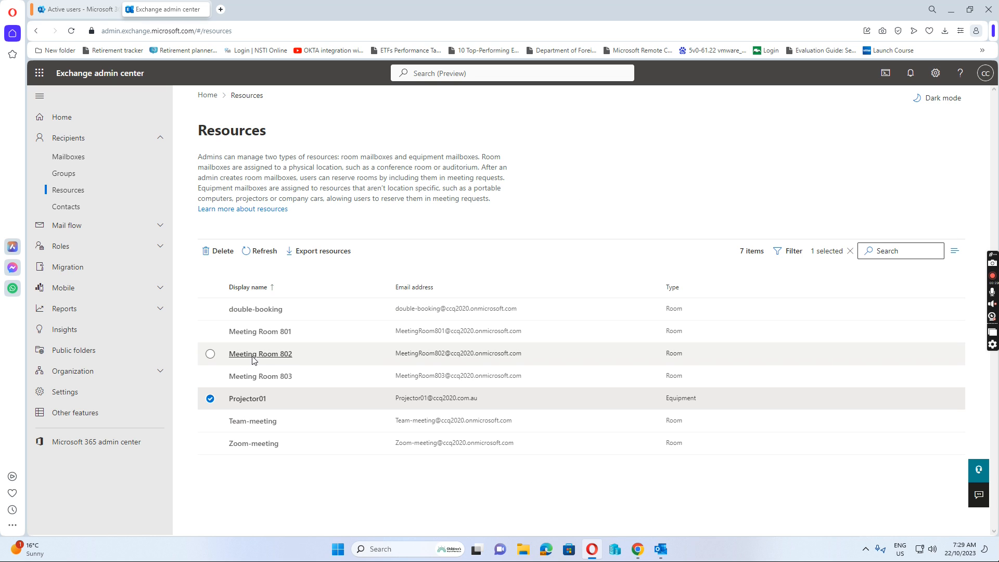
{"action": "mouse_move", "coordinate": [261, 357]}
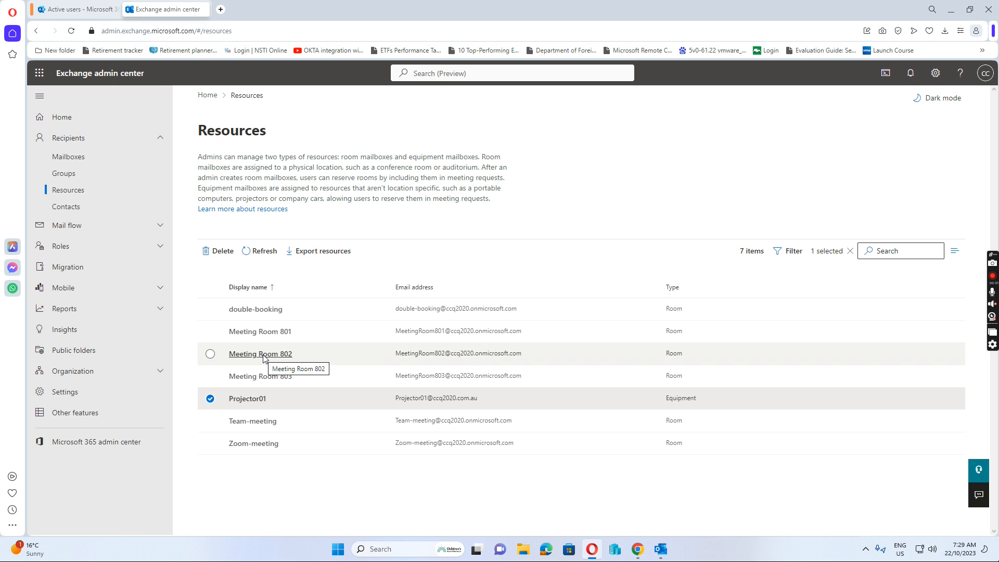
{"action": "mouse_move", "coordinate": [259, 330]}
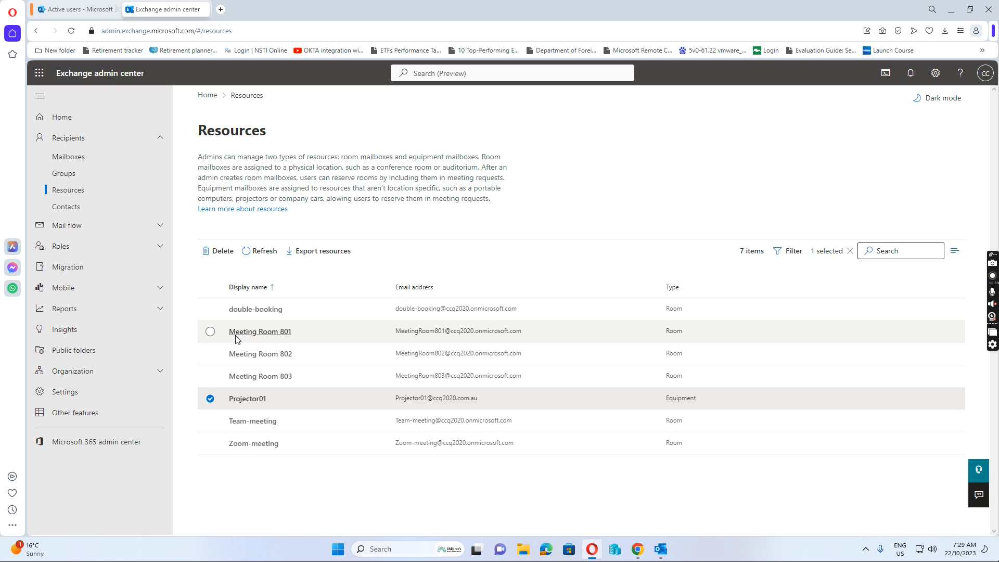
{"action": "mouse_move", "coordinate": [228, 342]}
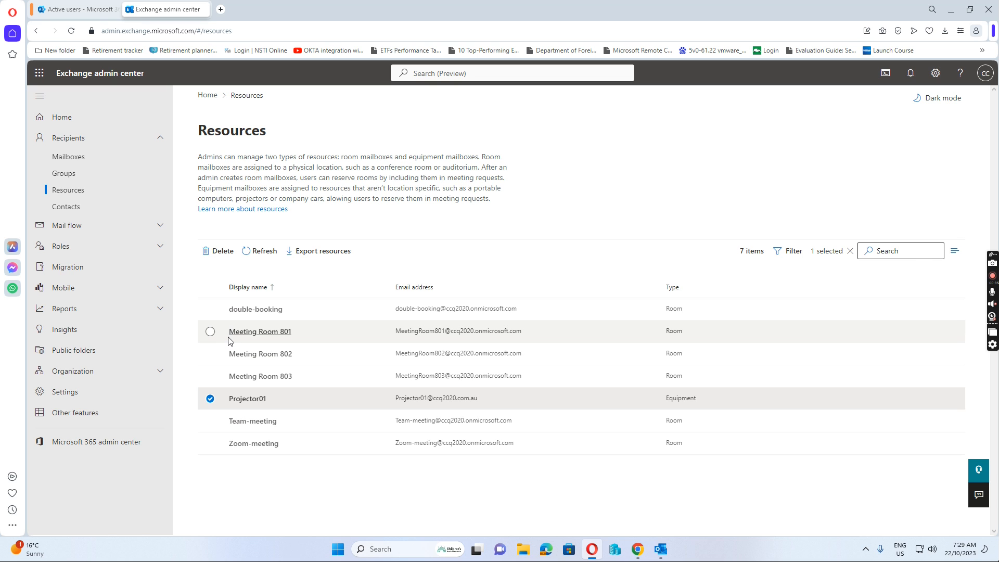
{"action": "mouse_move", "coordinate": [280, 366]}
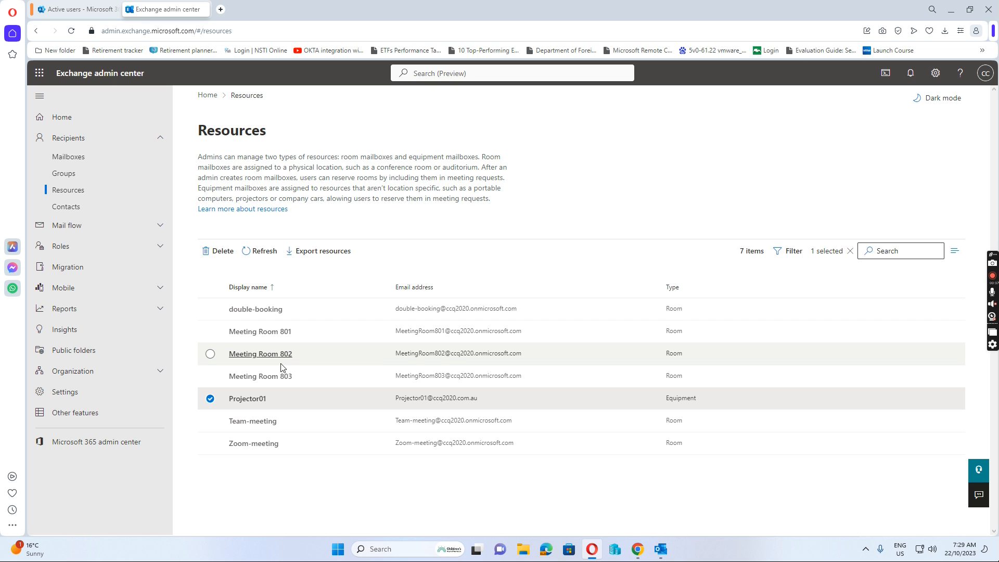
{"action": "mouse_move", "coordinate": [247, 406]}
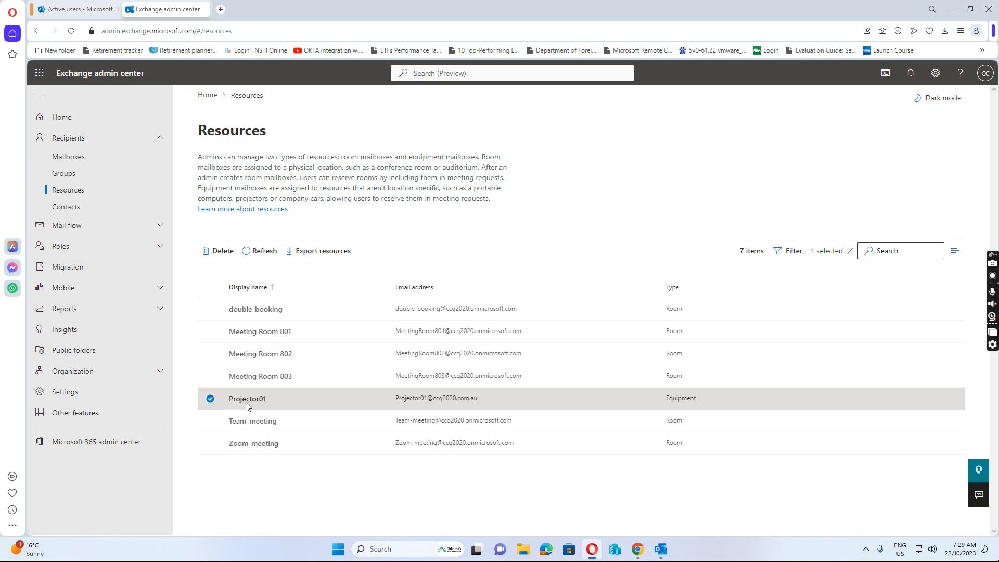
{"action": "mouse_move", "coordinate": [248, 399]}
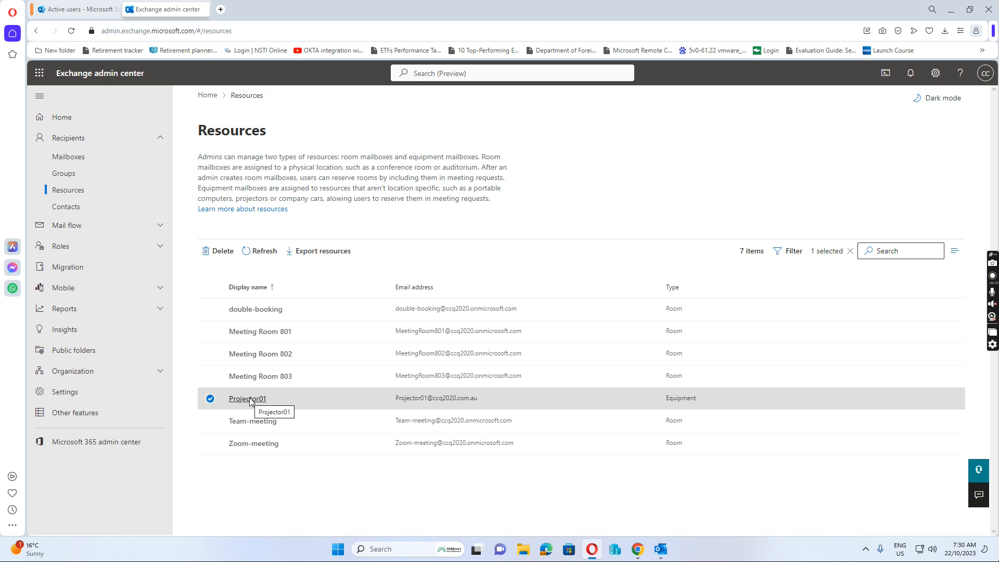
{"action": "mouse_move", "coordinate": [248, 404]}
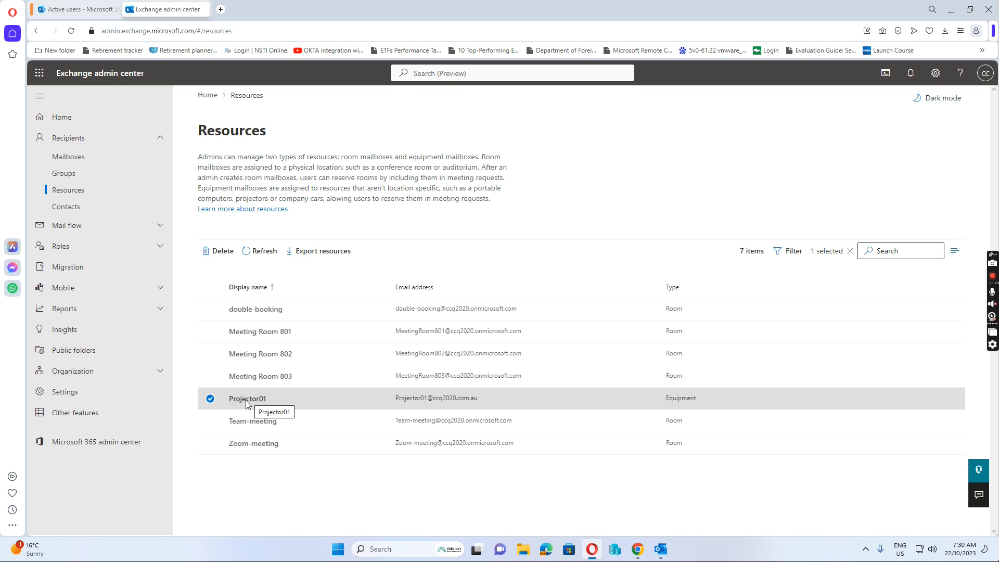
{"action": "mouse_move", "coordinate": [279, 396]}
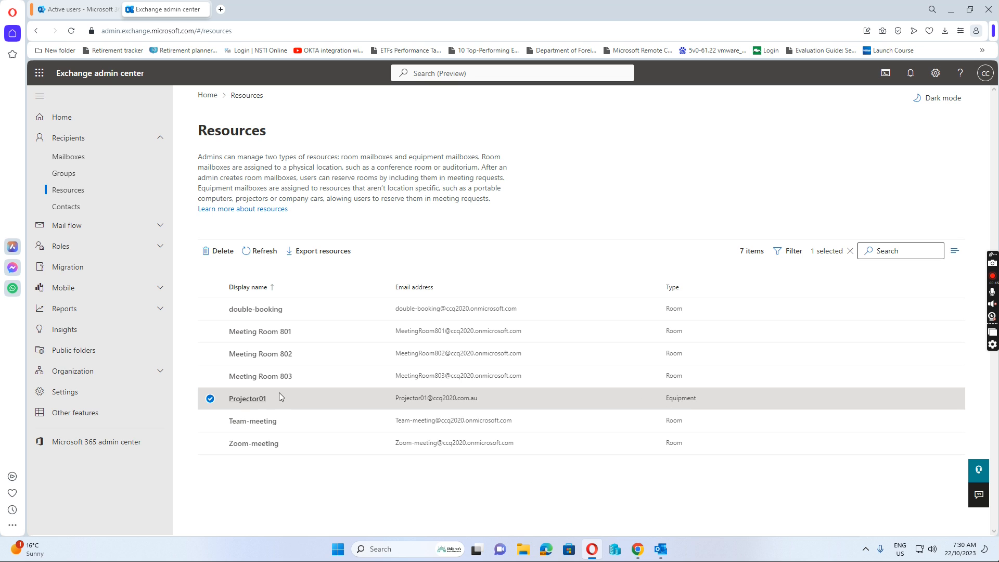
{"action": "mouse_move", "coordinate": [312, 387]}
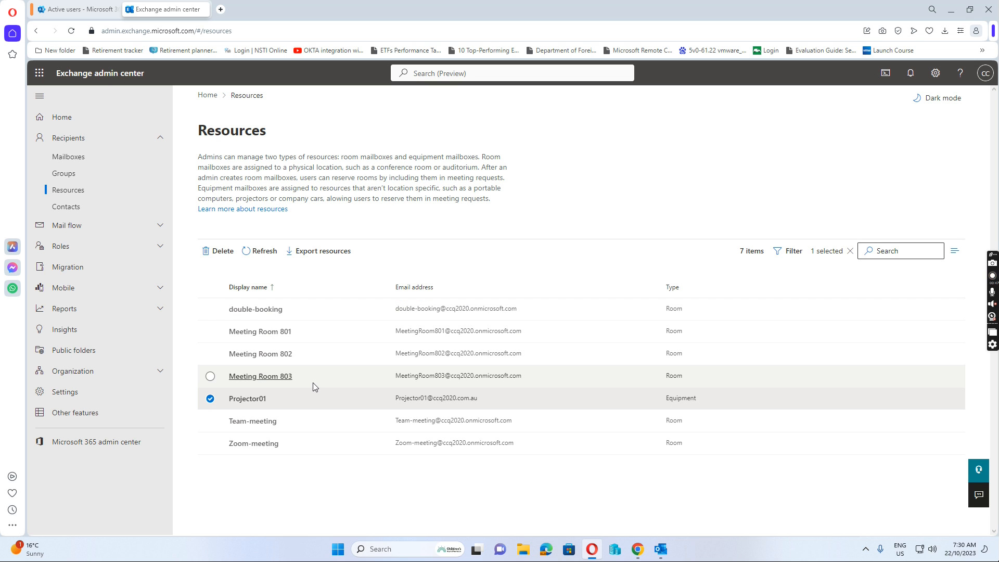
{"action": "mouse_move", "coordinate": [246, 402]}
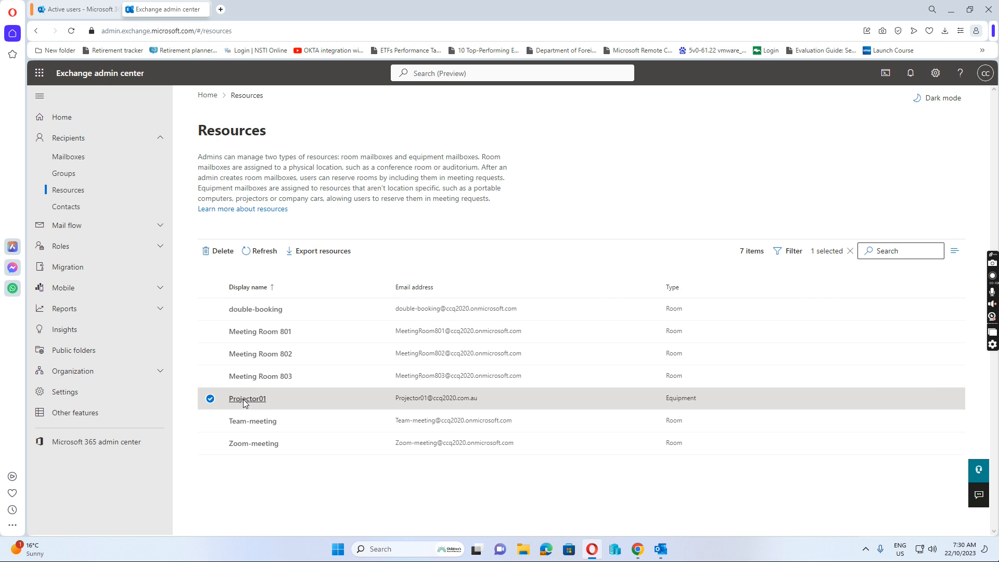
{"action": "mouse_move", "coordinate": [259, 362]}
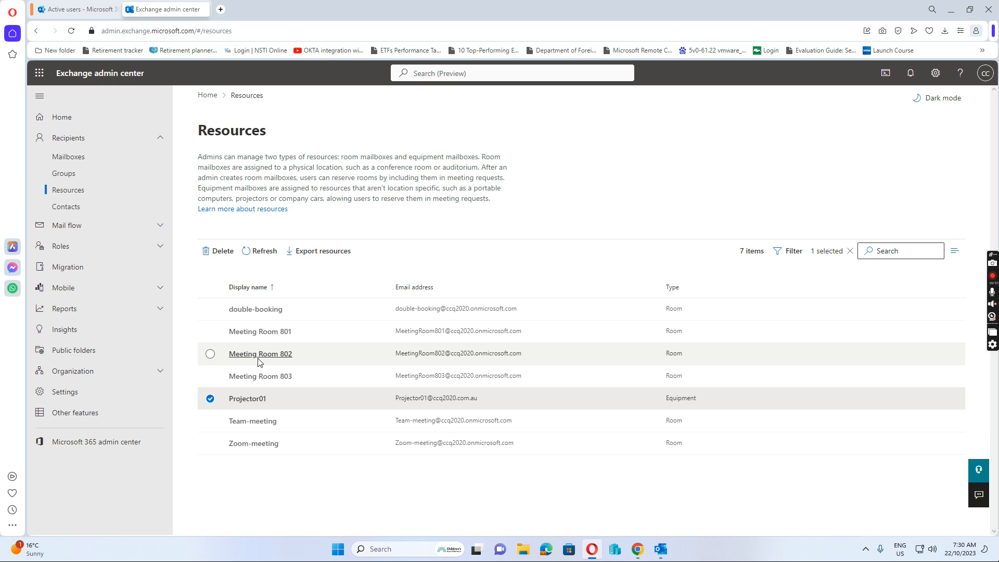
{"action": "mouse_move", "coordinate": [270, 355]}
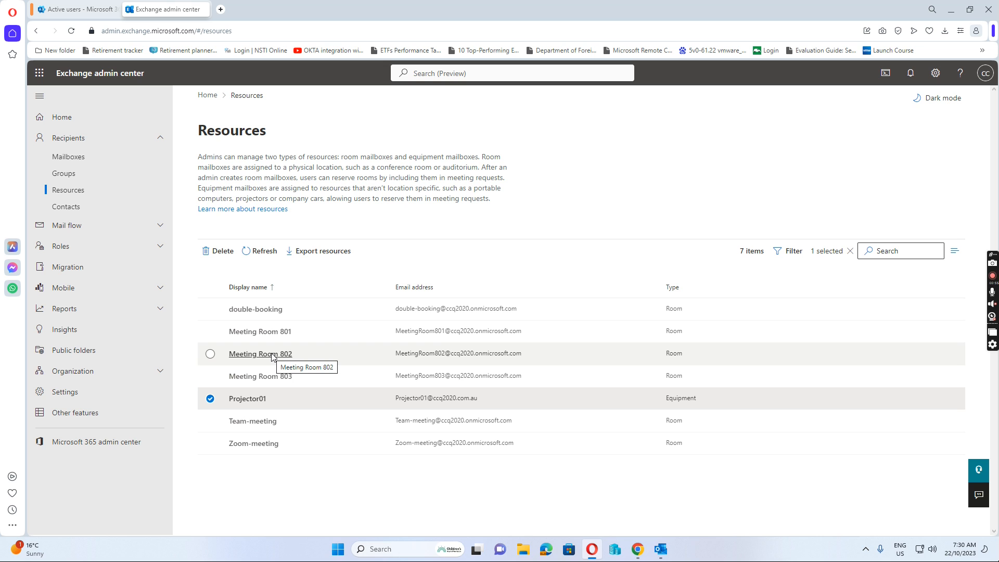
Save Meeting Room 802's mail tip stating Projector01 is in the room and bookable.
{"action": "left_click", "coordinate": [259, 354]}
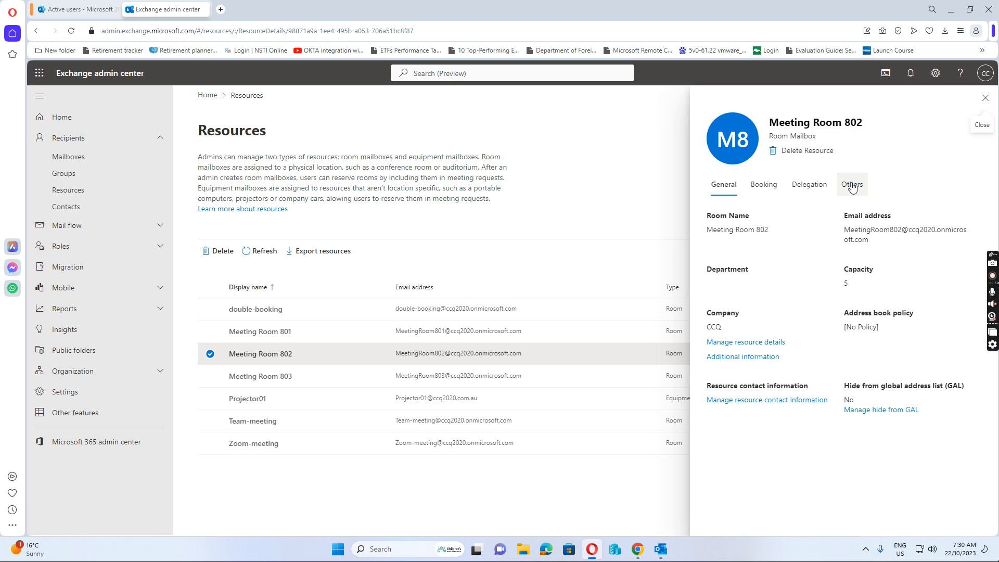
{"action": "left_click", "coordinate": [851, 184]}
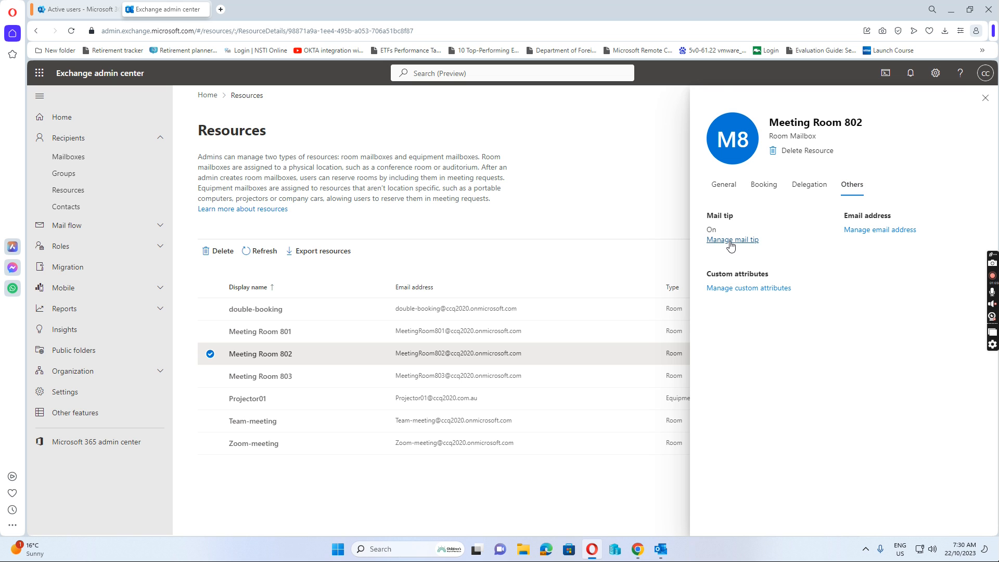
{"action": "left_click", "coordinate": [731, 240]}
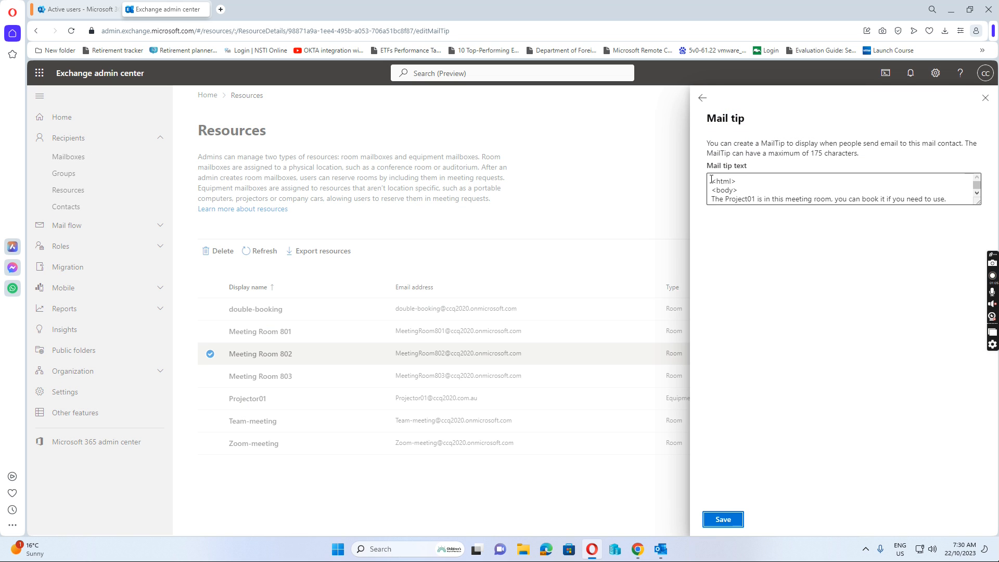
{"action": "left_click", "coordinate": [719, 181]}
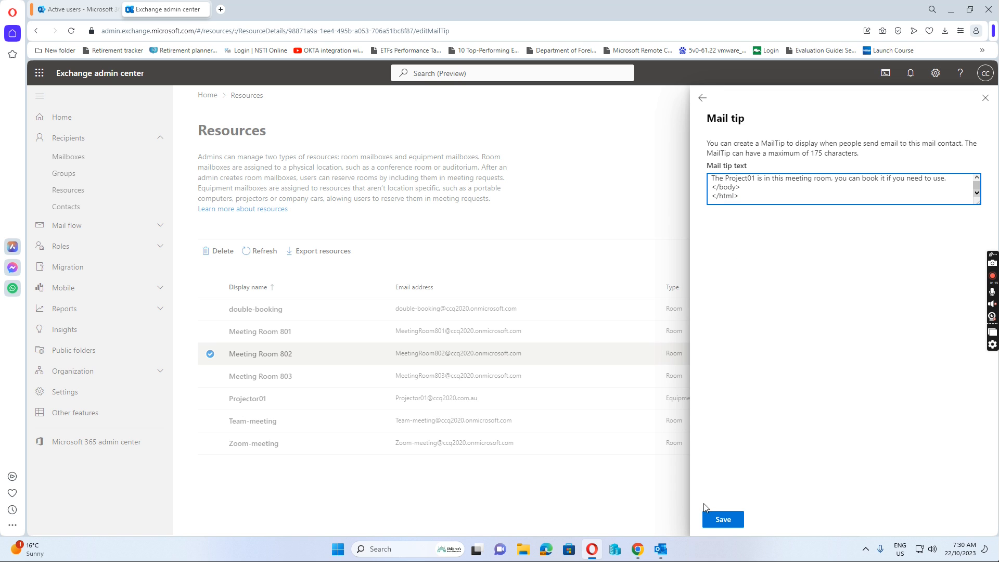
{"action": "left_click", "coordinate": [722, 518]}
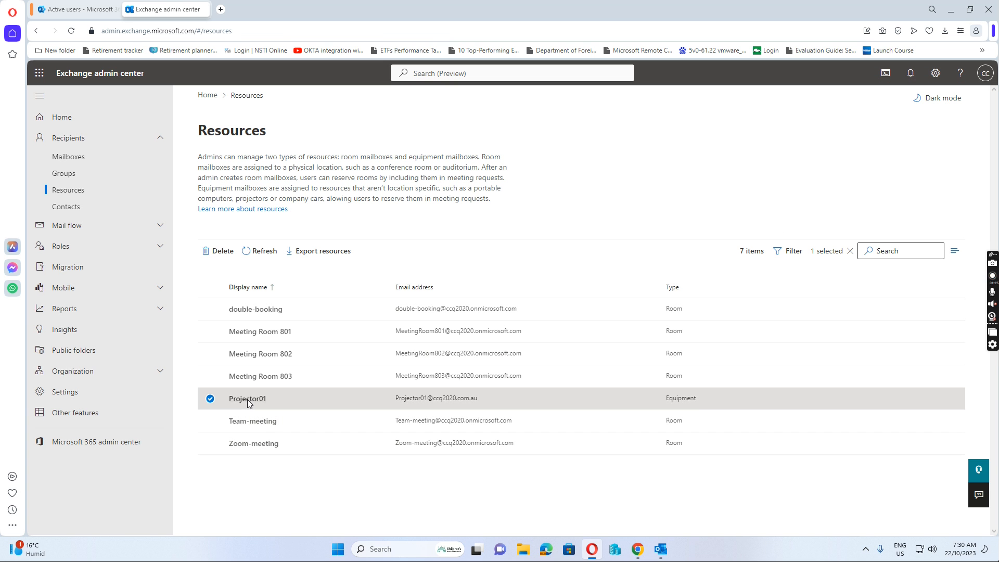
Review Projector01's delegation and automatic accept/decline booking delegate settings, then close its details.
{"action": "left_click", "coordinate": [248, 399]}
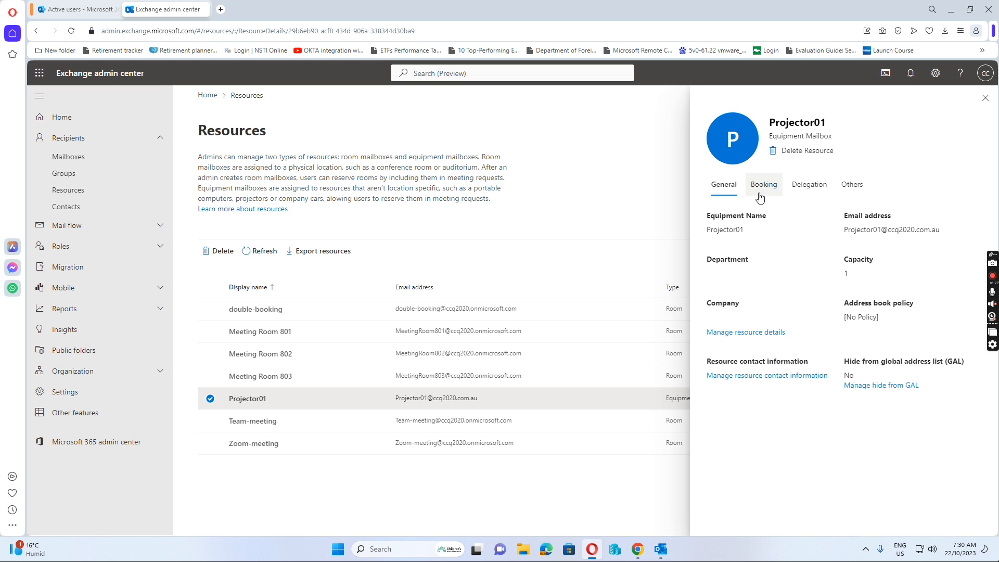
{"action": "left_click", "coordinate": [808, 185]}
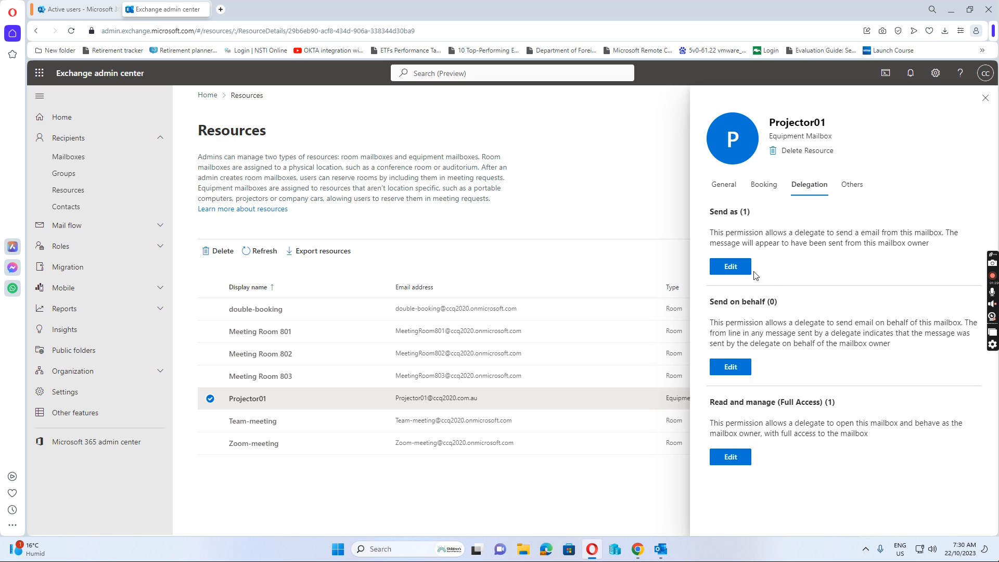
{"action": "left_click", "coordinate": [763, 184]}
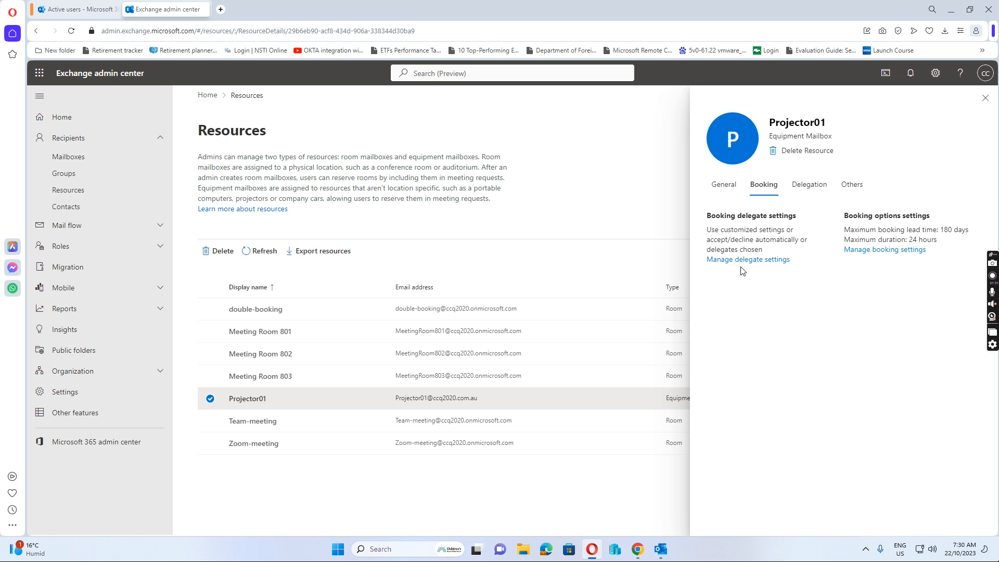
{"action": "left_click", "coordinate": [746, 259]}
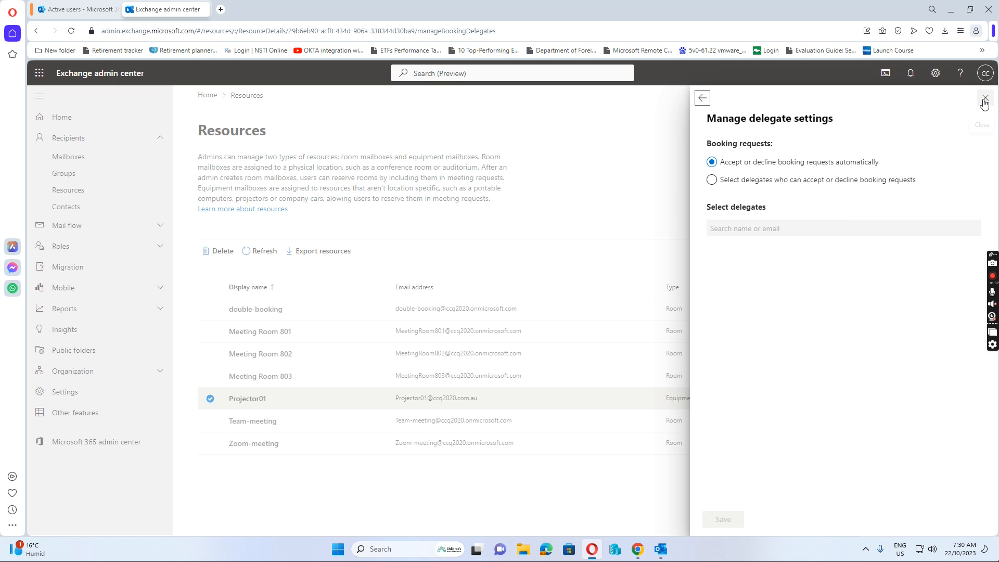
{"action": "left_click", "coordinate": [984, 103]}
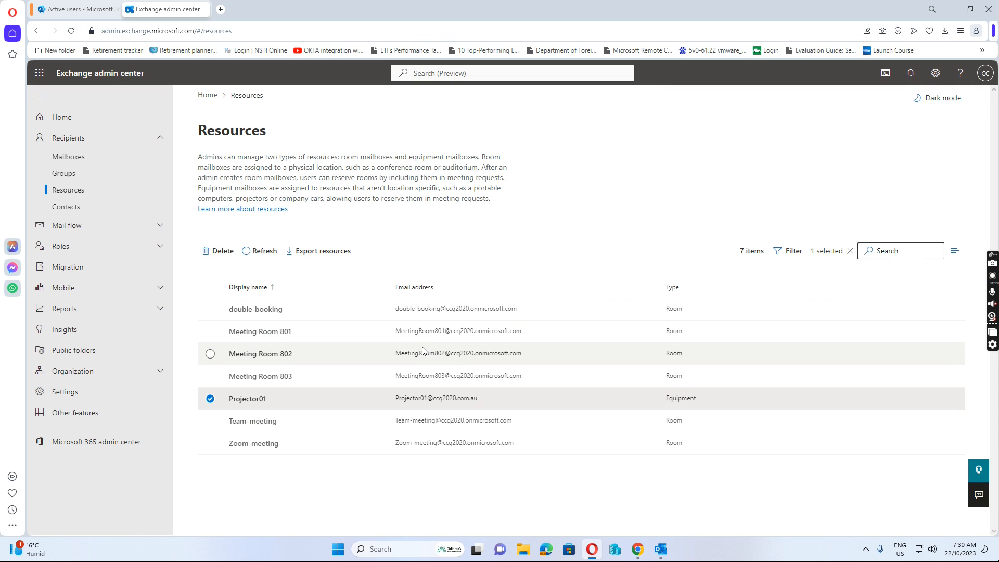
{"action": "mouse_move", "coordinate": [189, 343]}
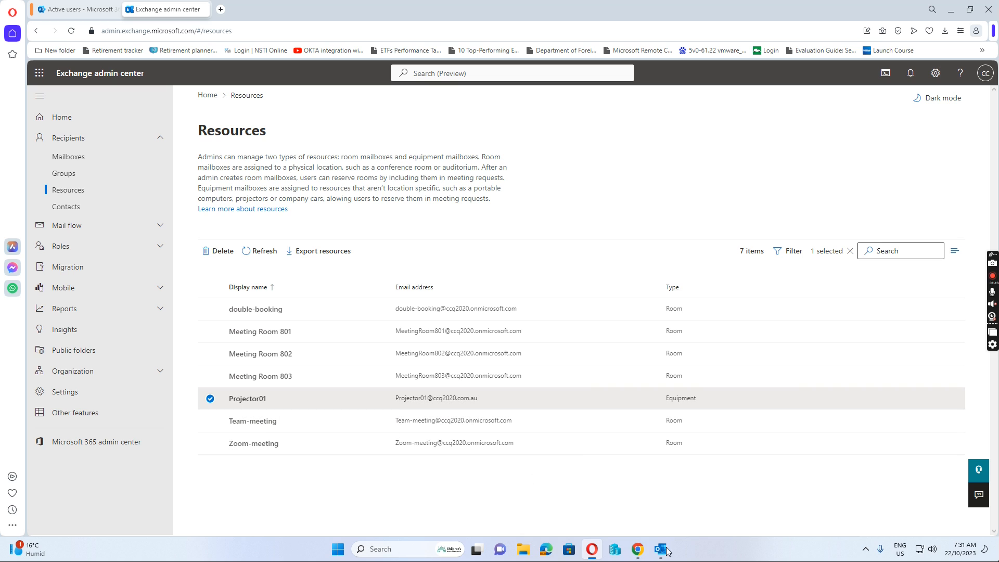
{"action": "mouse_move", "coordinate": [663, 548]}
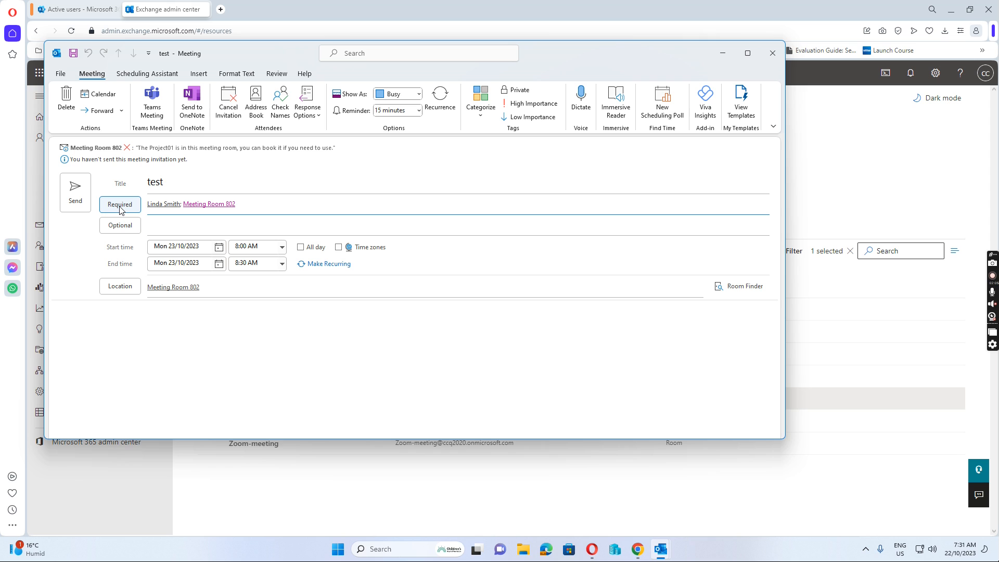
Search the Global Address List for 'project' in the meeting's attendee picker.
{"action": "left_click", "coordinate": [120, 204]}
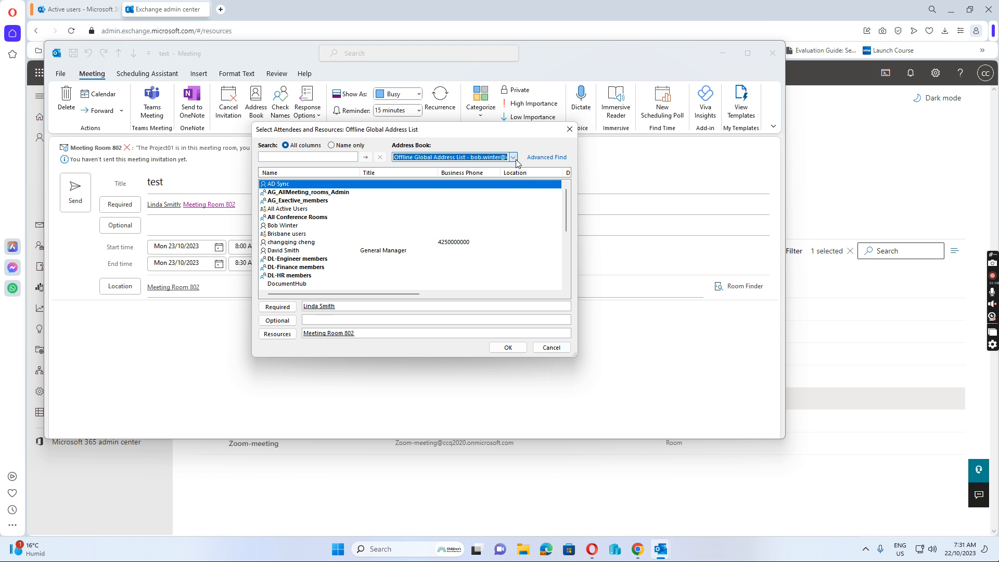
{"action": "left_click", "coordinate": [513, 157]}
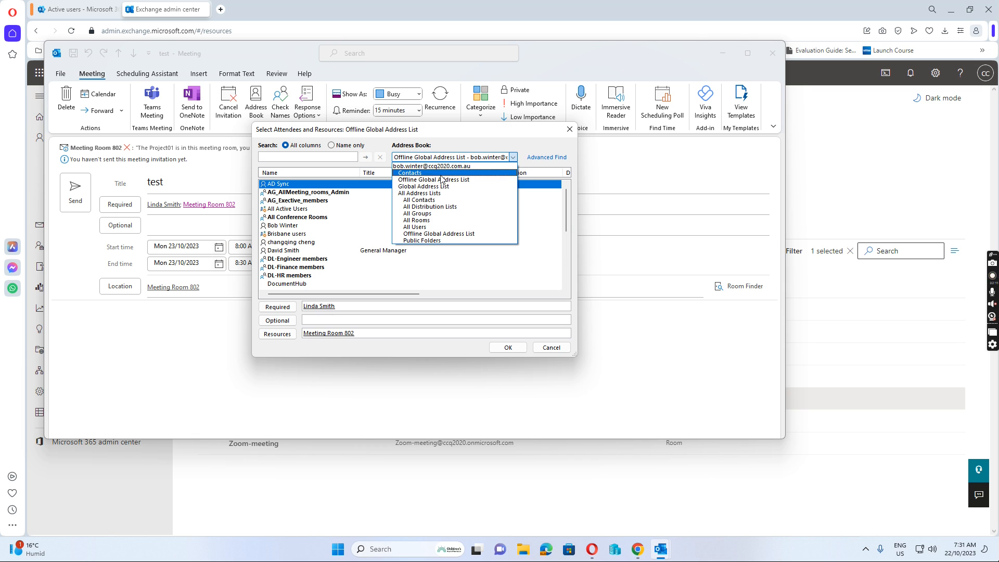
{"action": "left_click", "coordinate": [422, 187]}
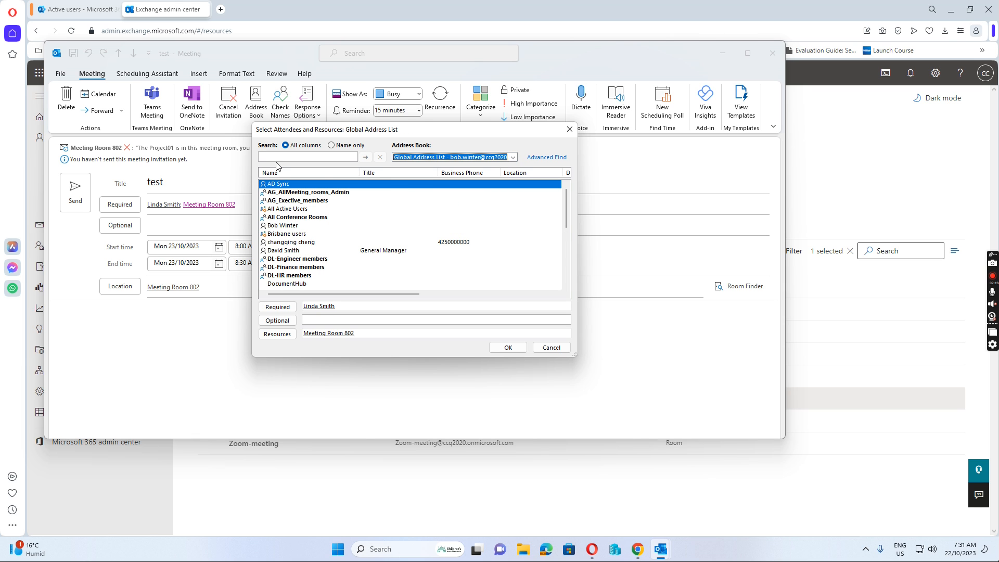
{"action": "left_click", "coordinate": [308, 157]}
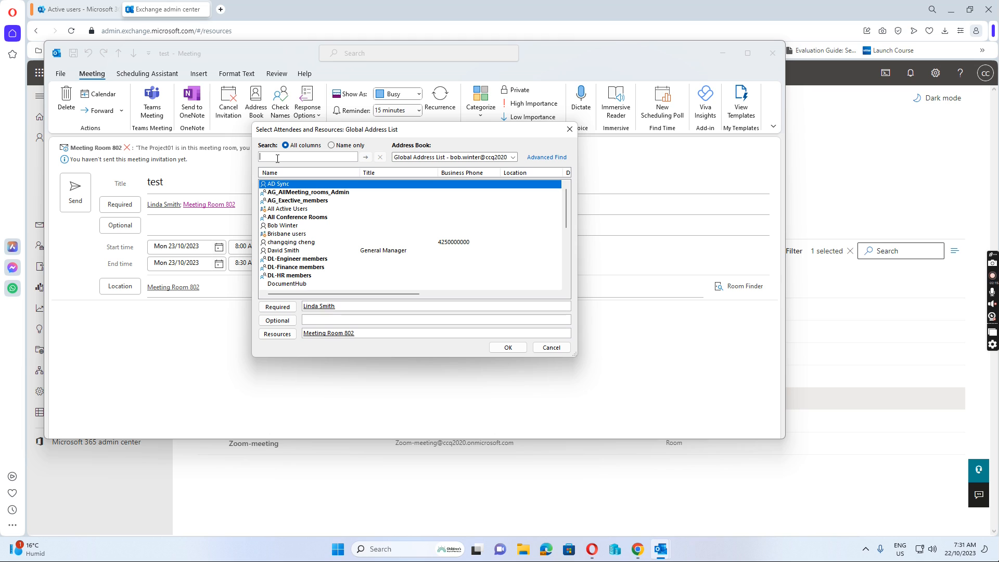
{"action": "type", "text": "projector0"}
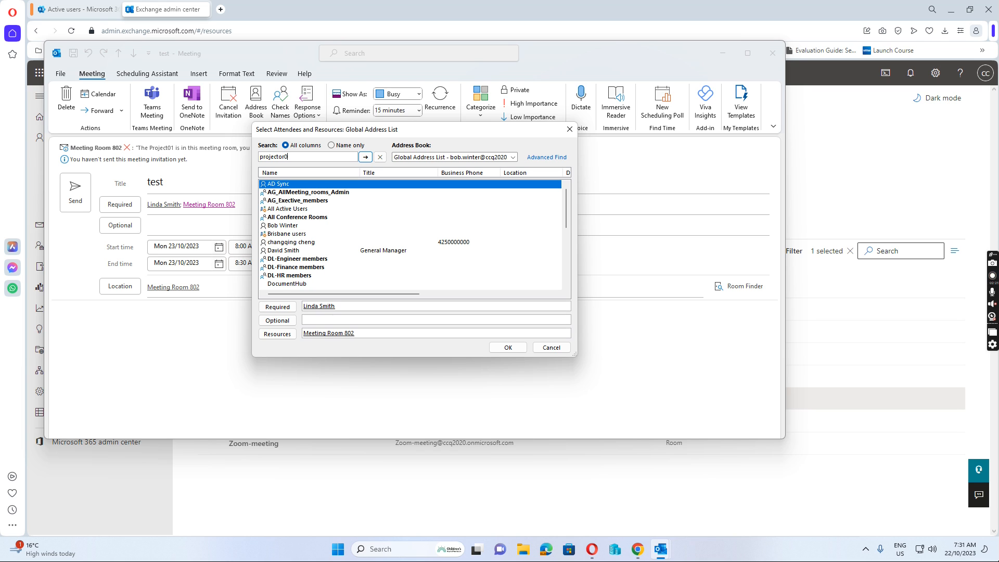
{"action": "left_click", "coordinate": [365, 157]}
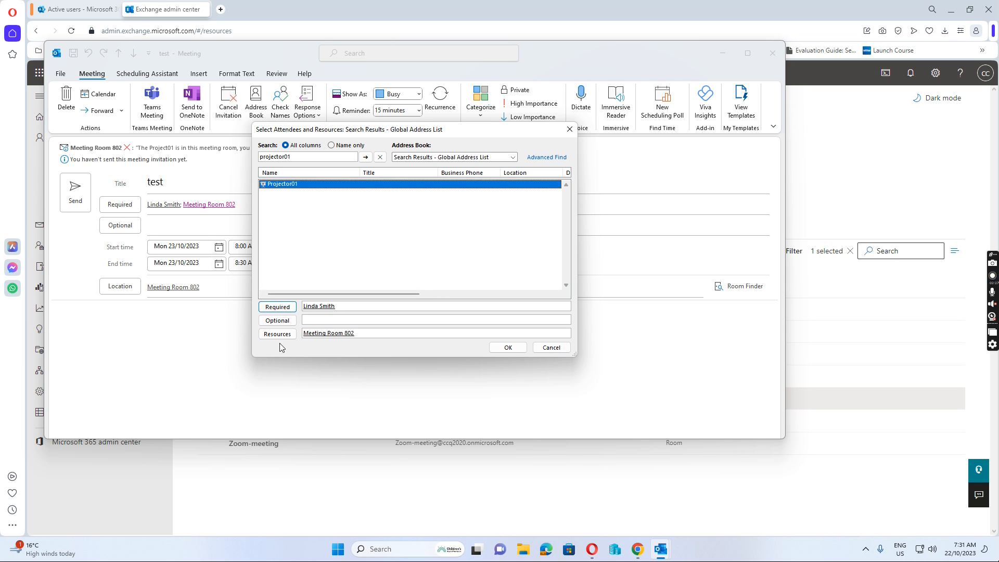
Add Projector01 as a meeting resource alongside Meeting Room 802 and confirm.
{"action": "left_click", "coordinate": [277, 333]}
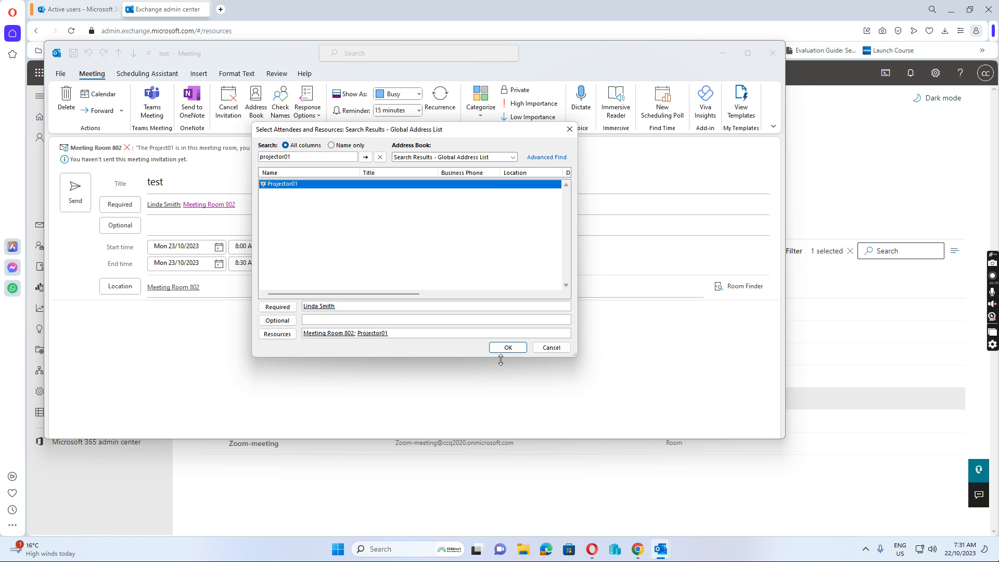
{"action": "left_click", "coordinate": [506, 347]}
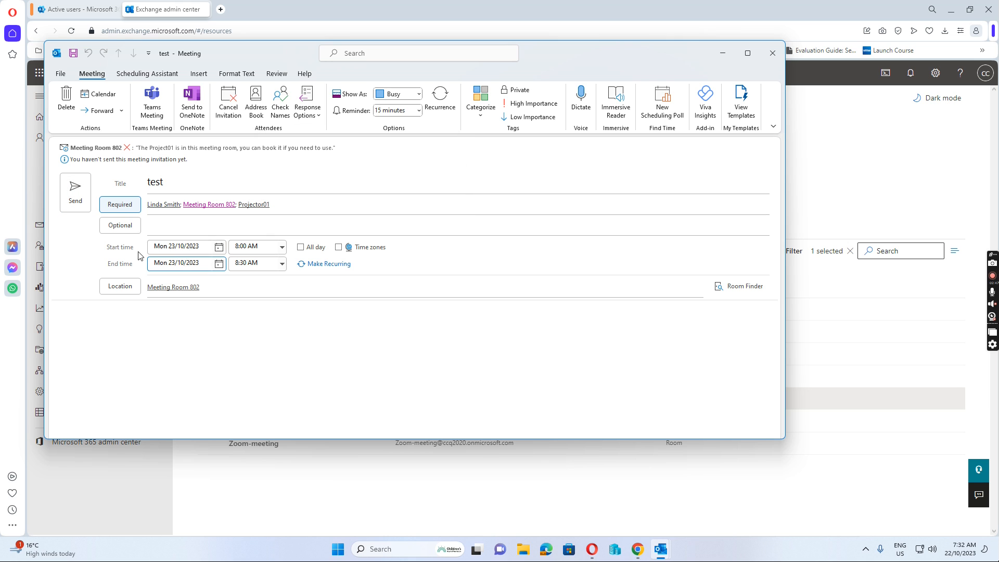
Extend the meeting title with 'me' toward 'test meeting' before sending the invitation.
{"action": "left_click", "coordinate": [181, 247]}
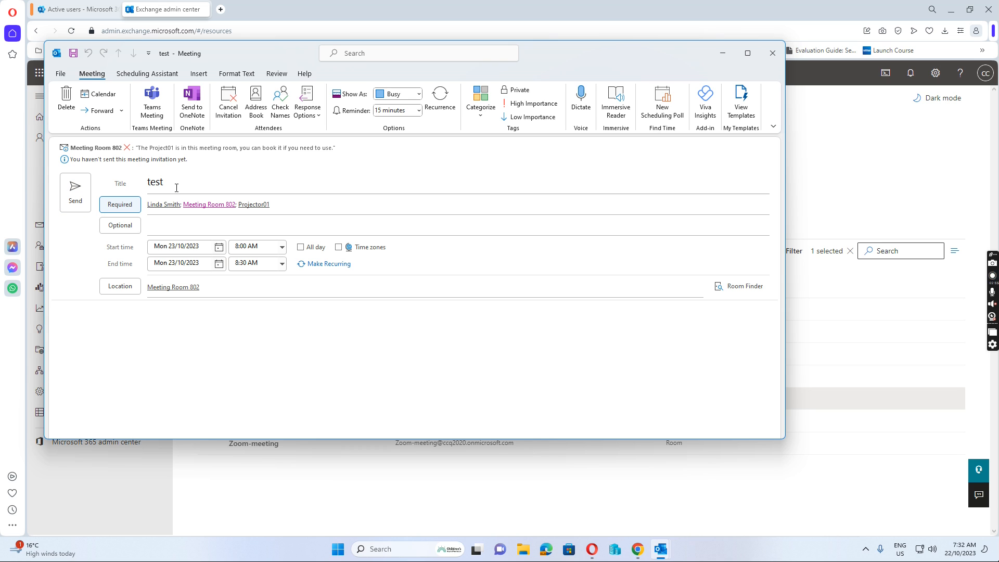
{"action": "type", "text": "me"}
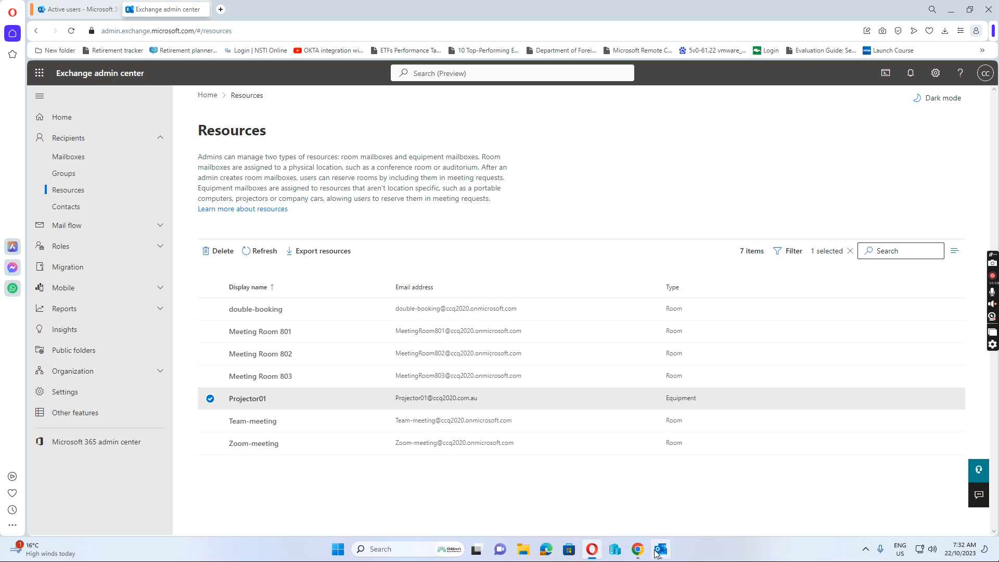
Read the inbox acceptance replies from Projector01 and Meeting Room 802 for the test meeting.
{"action": "left_click", "coordinate": [659, 549]}
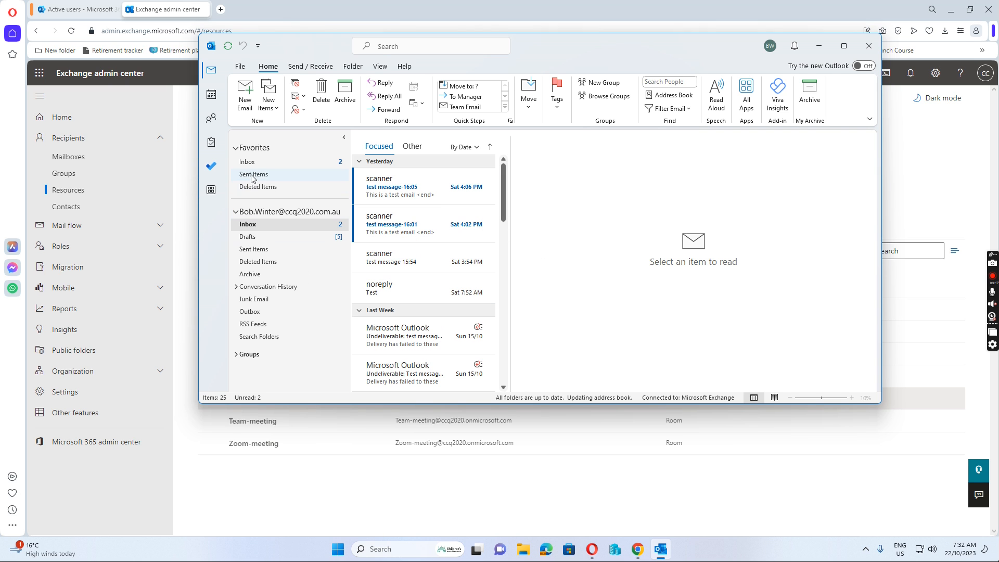
{"action": "left_click", "coordinate": [246, 162]}
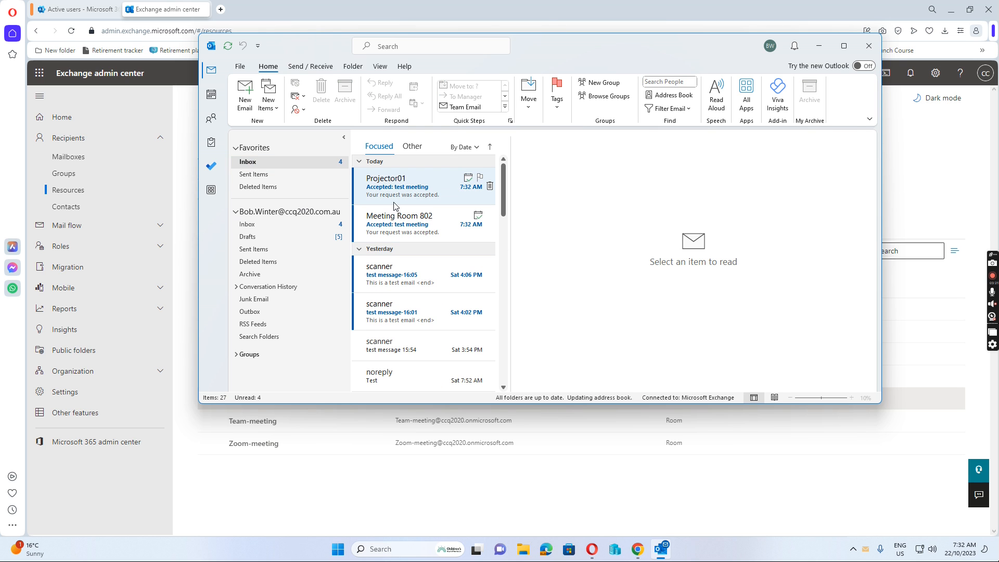
{"action": "left_click", "coordinate": [398, 187]}
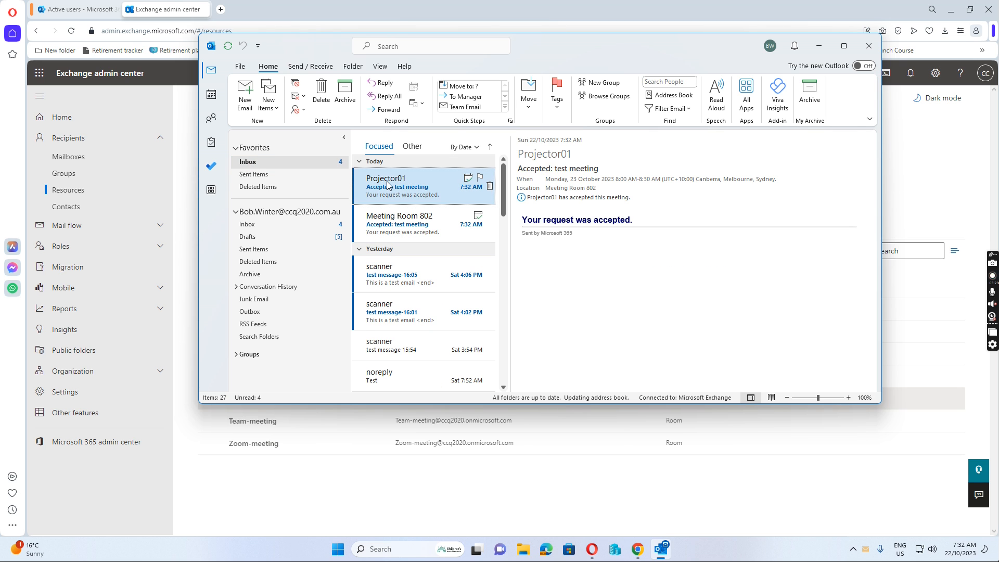
{"action": "mouse_move", "coordinate": [404, 224]}
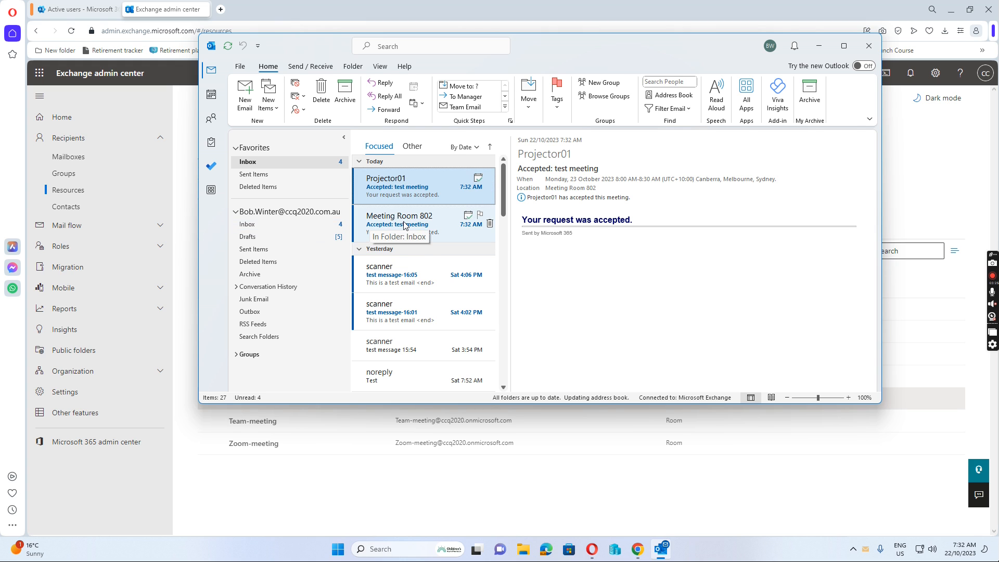
{"action": "left_click", "coordinate": [399, 222]}
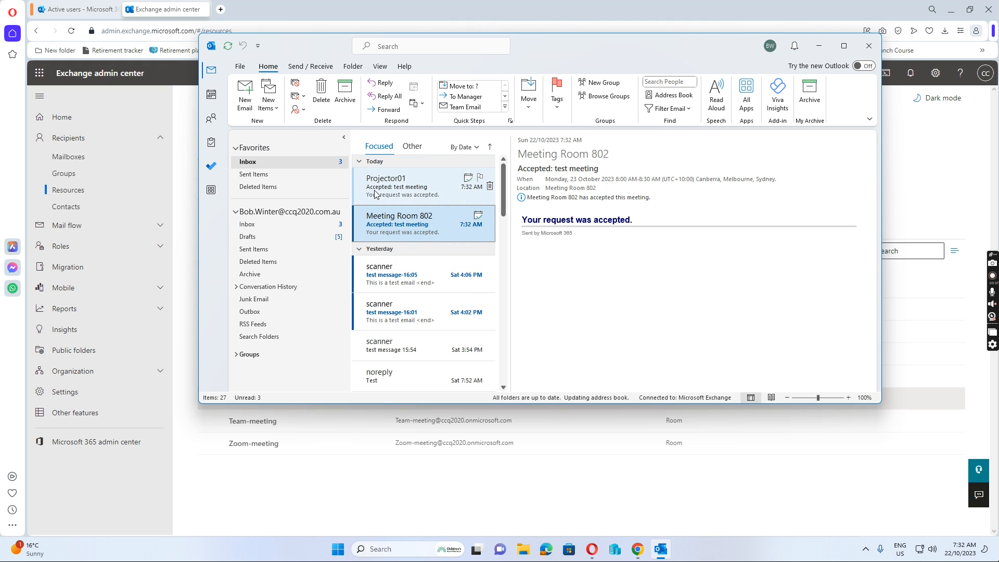
{"action": "mouse_move", "coordinate": [405, 290]}
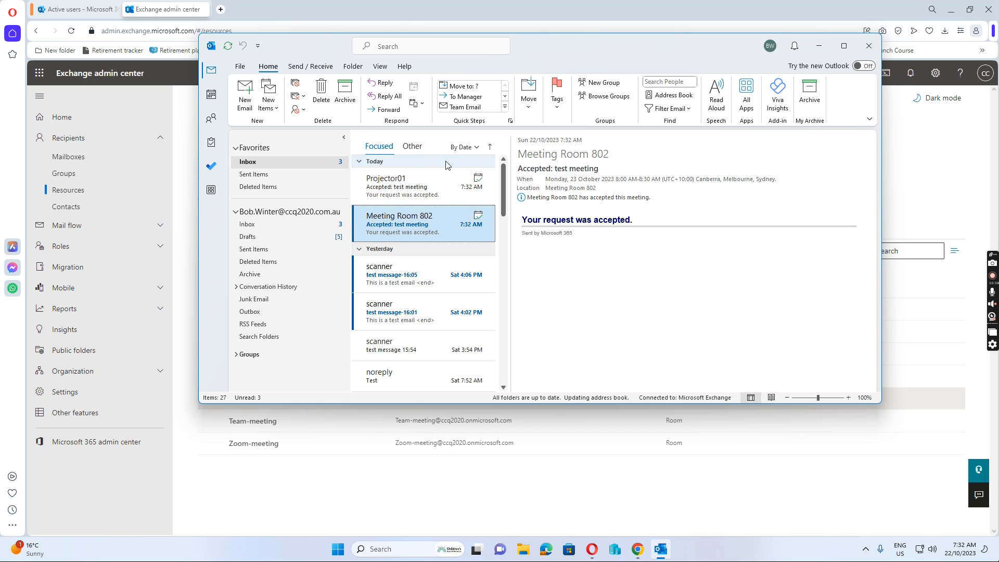
{"action": "mouse_move", "coordinate": [411, 172]}
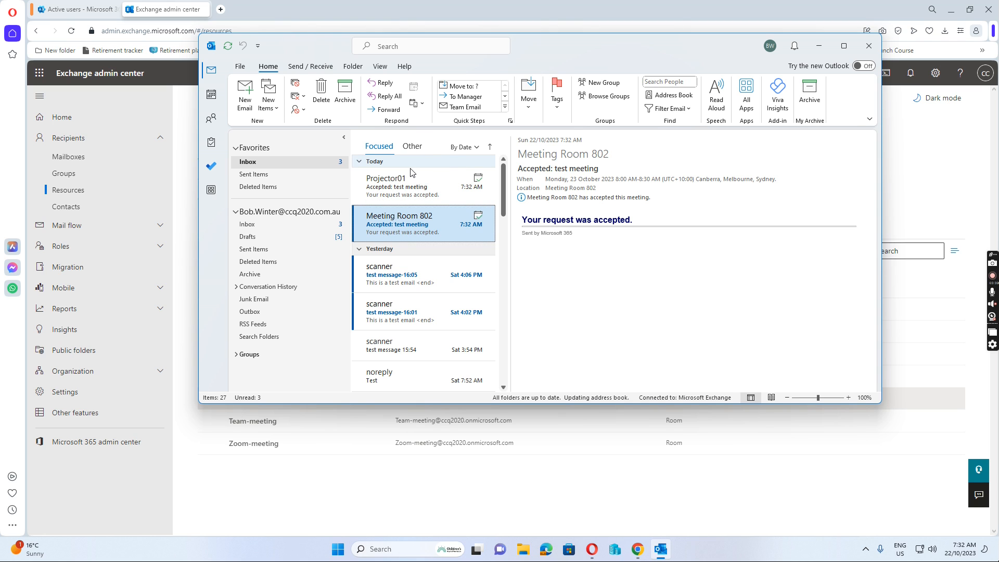